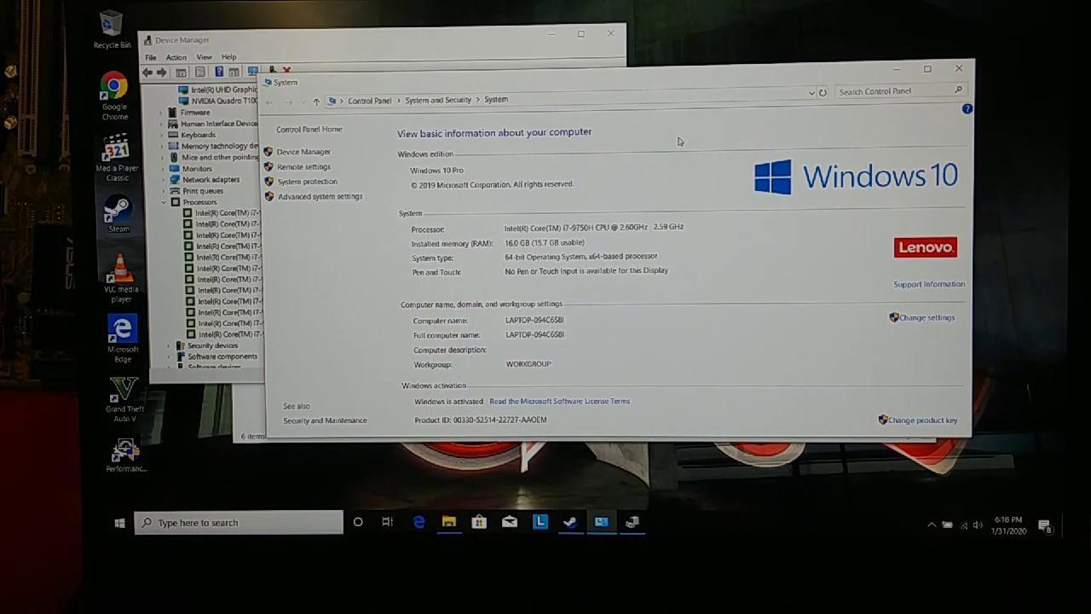
pyautogui.moveTo(669, 150)
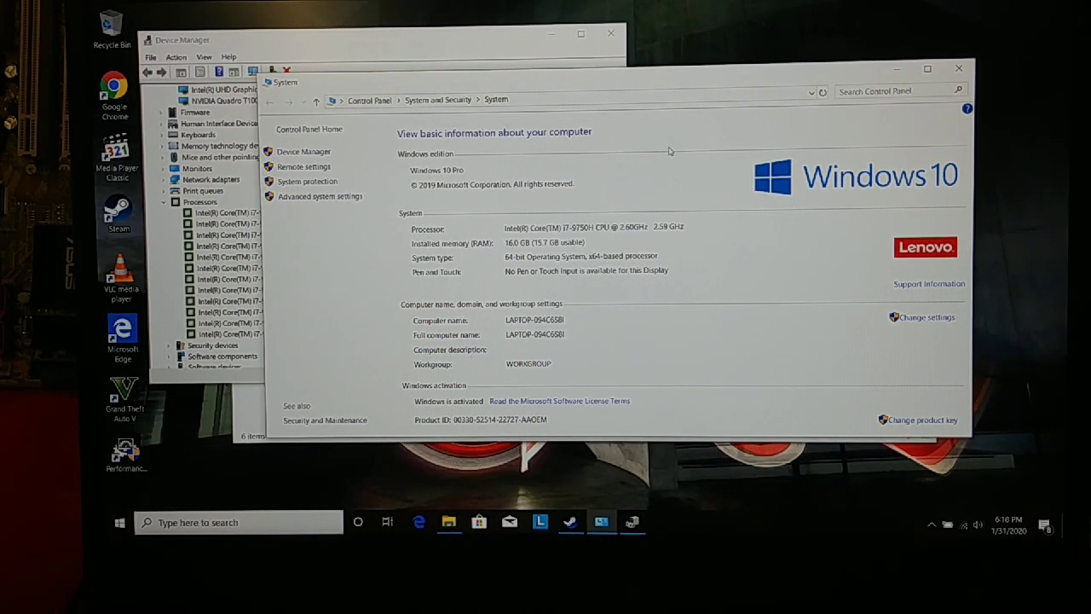